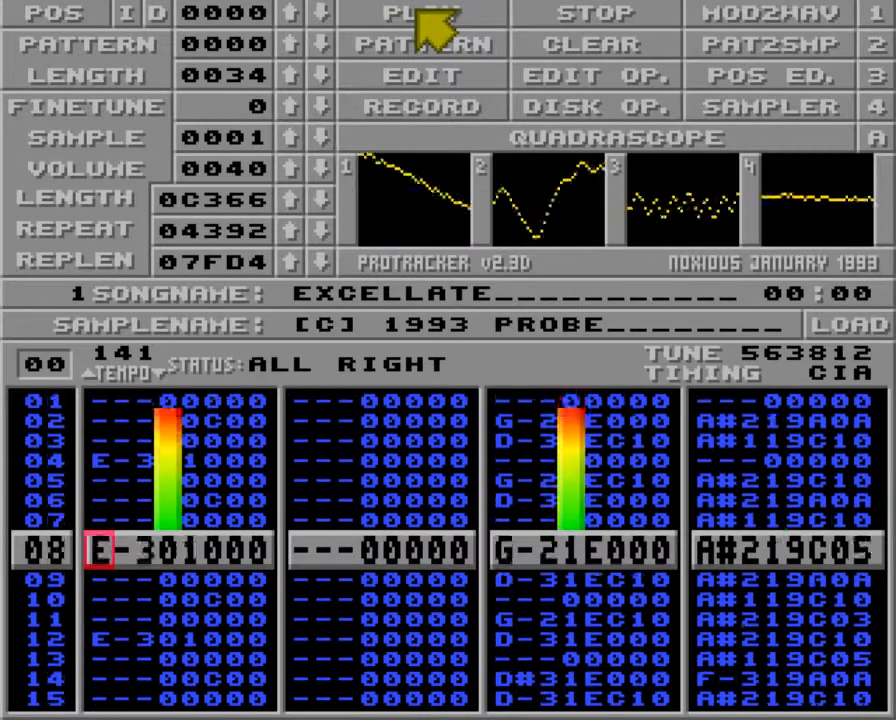
- Keep 'Excellate' playing as song positions advance from 0000 to 0014 with scopes active
click(420, 12)
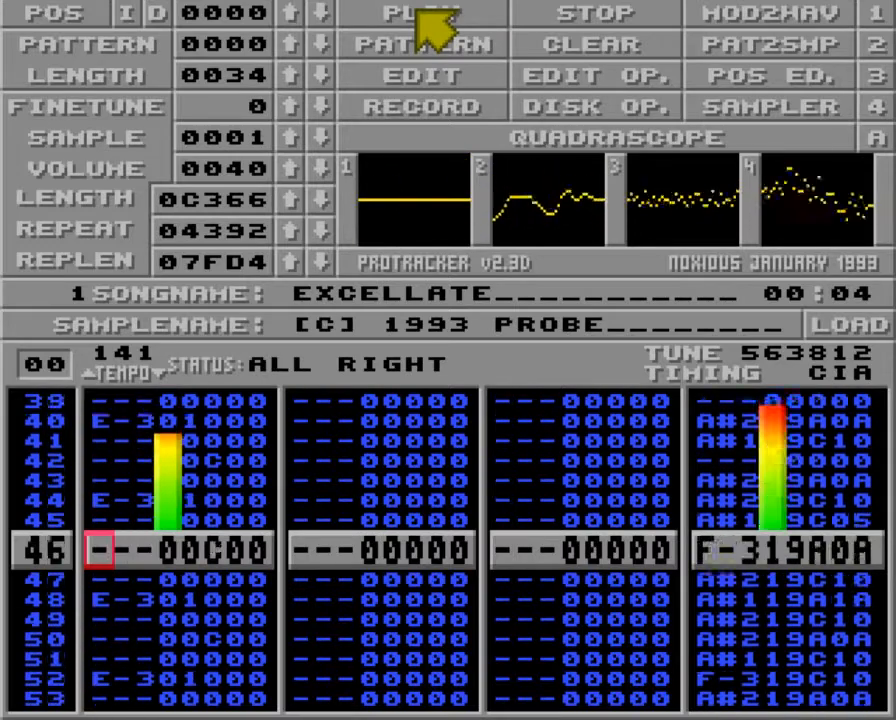
click(420, 12)
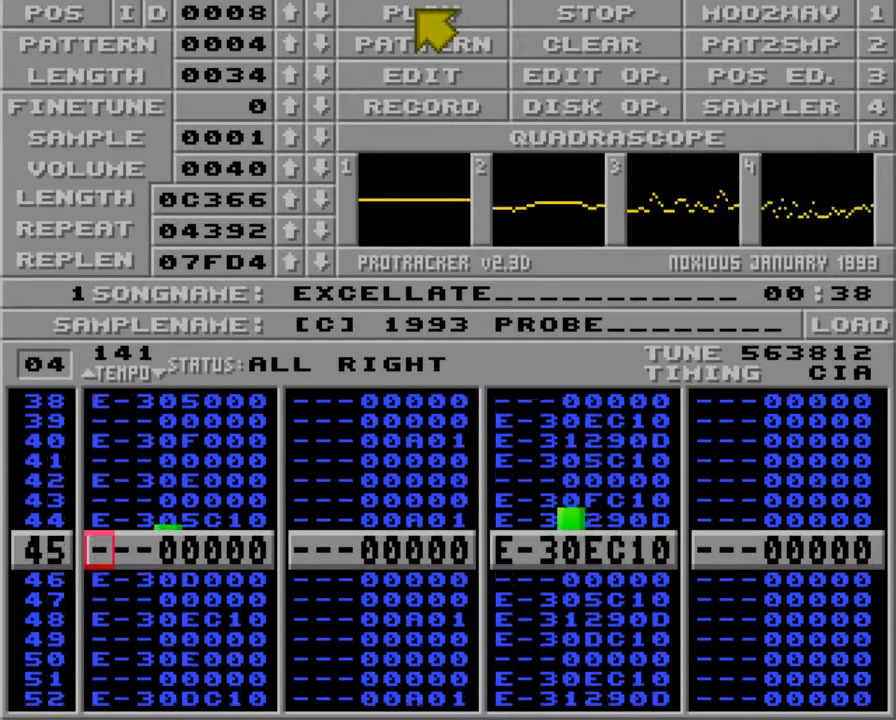
click(420, 12)
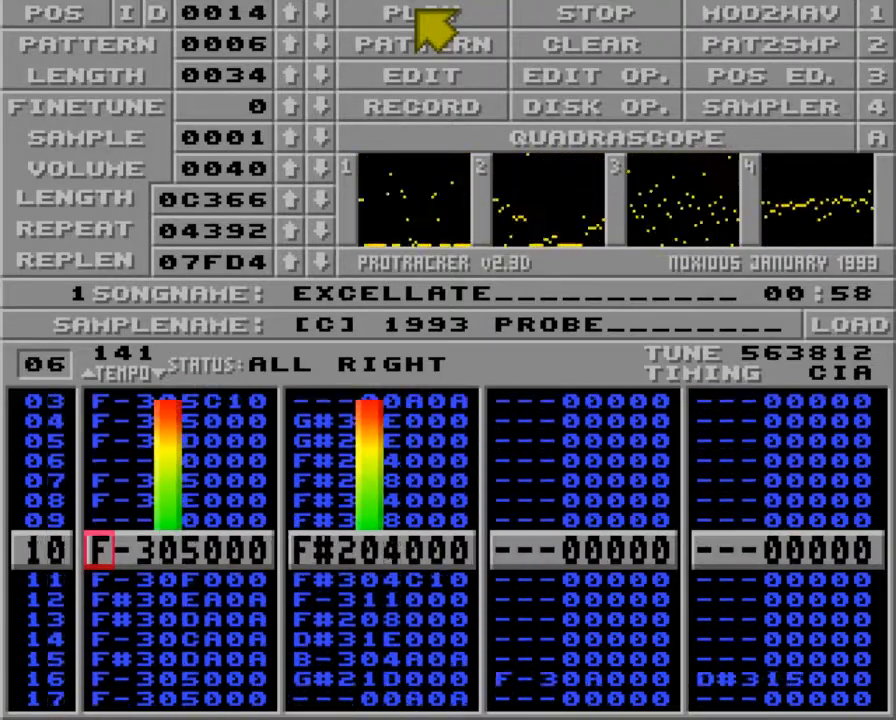
click(424, 14)
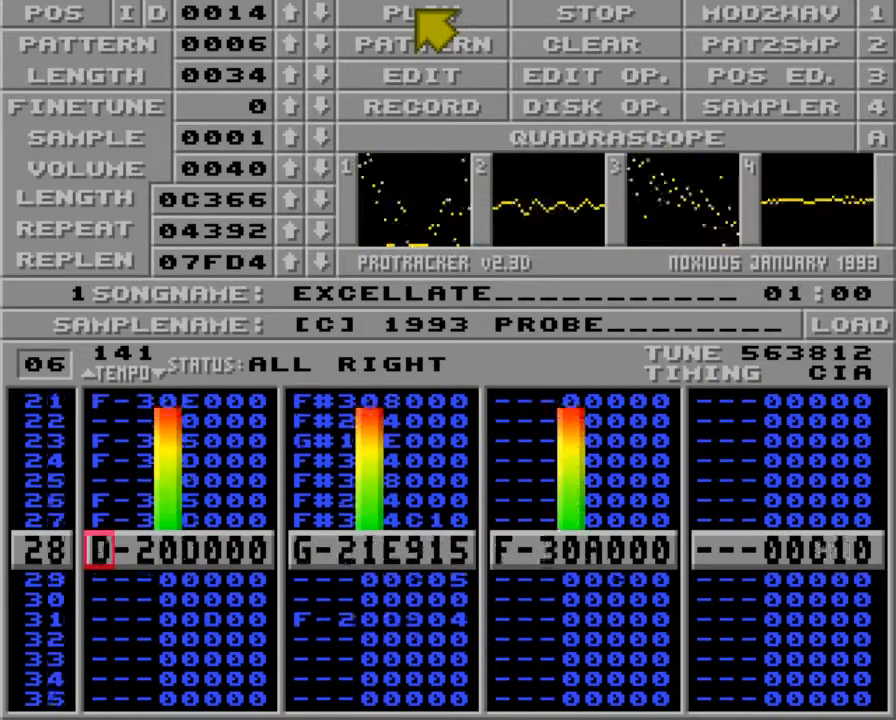